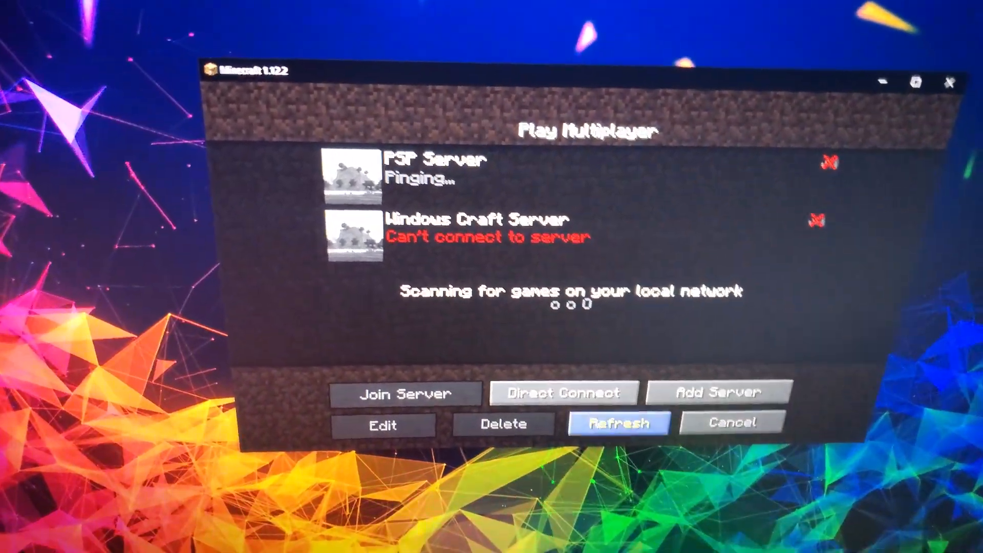
# Return to the title screen and reopen Multiplayer so PSP Server and Windows Craft Server show signal bars.
pyautogui.click(731, 421)
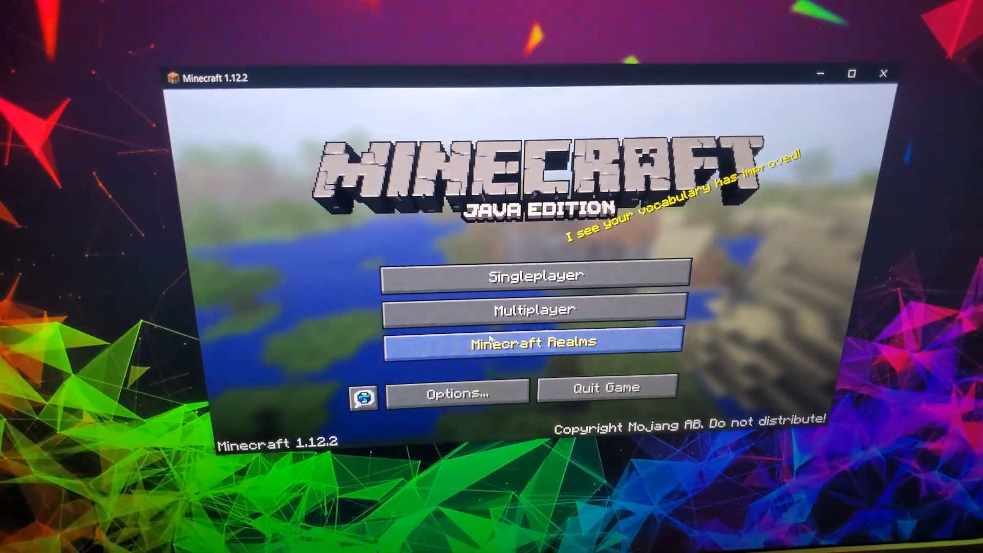
pyautogui.click(534, 311)
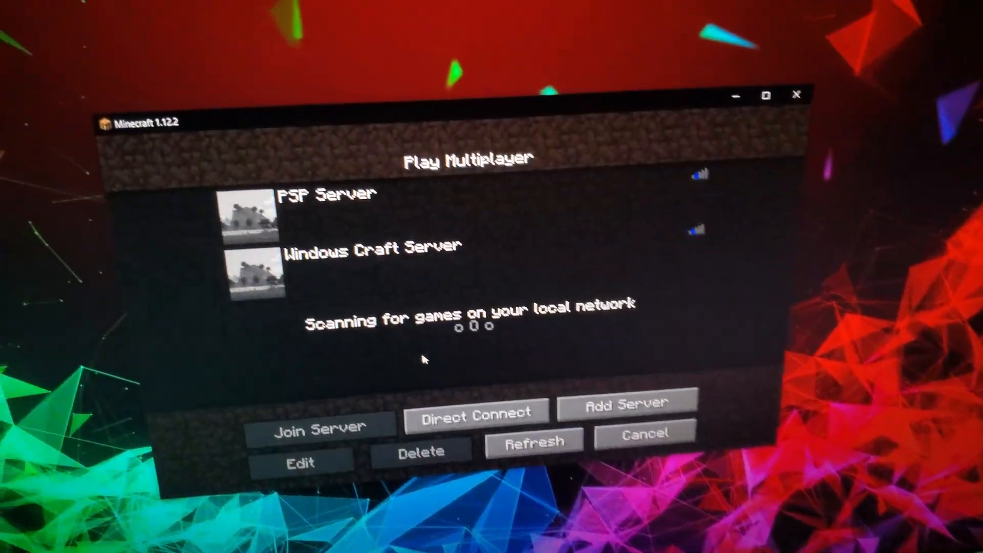